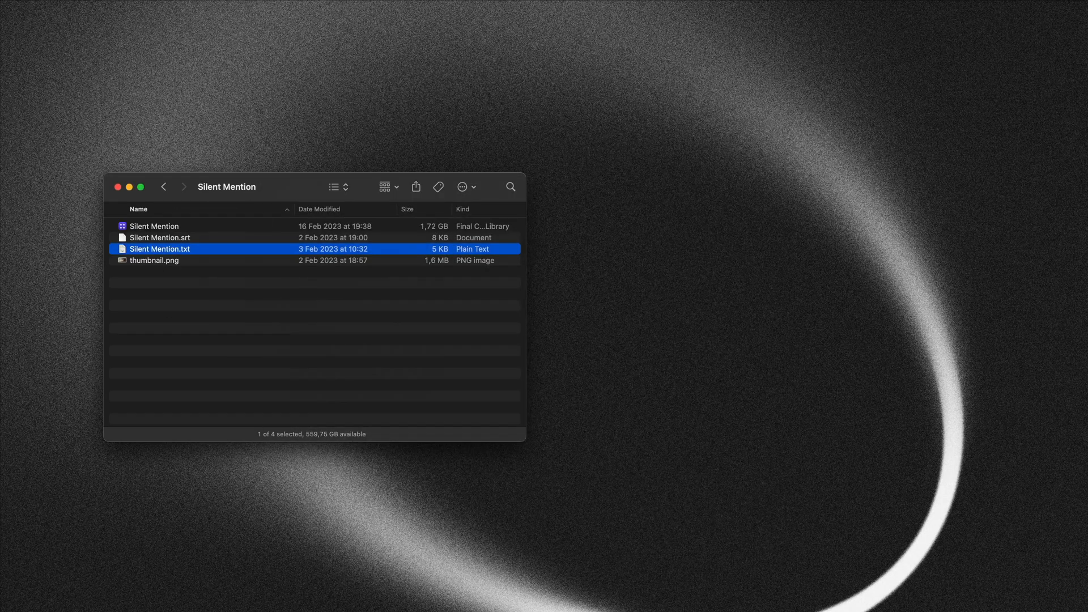
- Launch Raycast to run the transcript-to-article command on Silent Mention.txt
key("cmd+space")
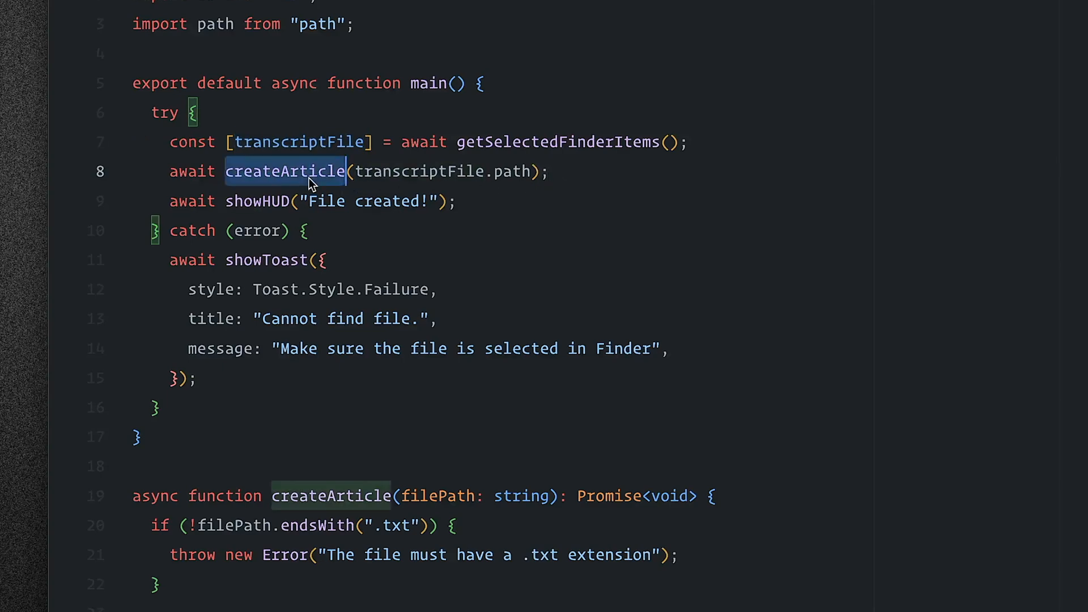
- Scroll to createArticle and highlight the makeArticle call that converts the transcript to a .md file
scroll("down", 3)
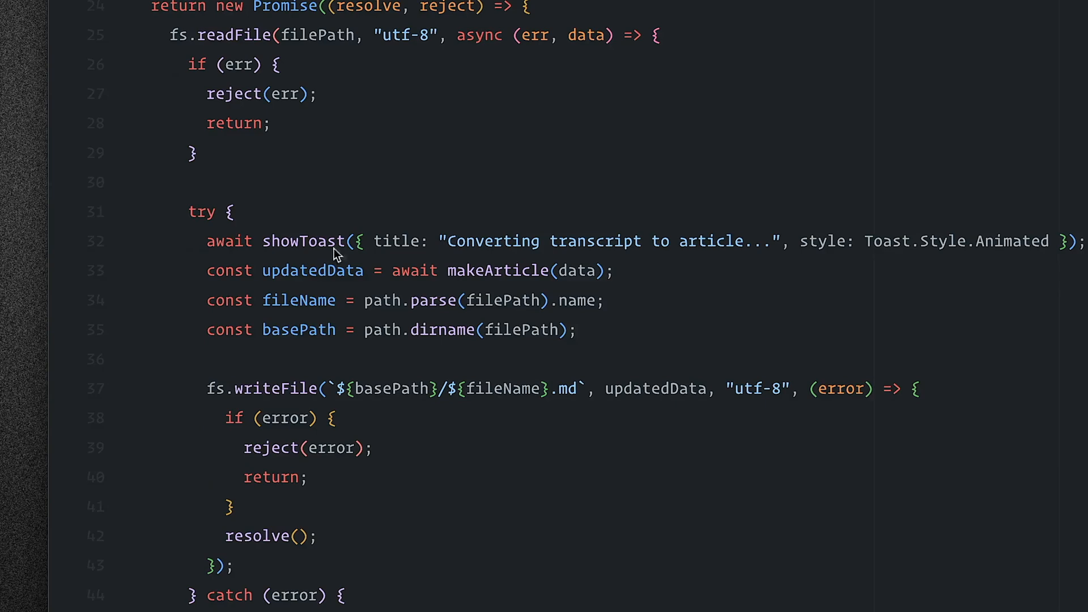
mouse_move(205, 35)
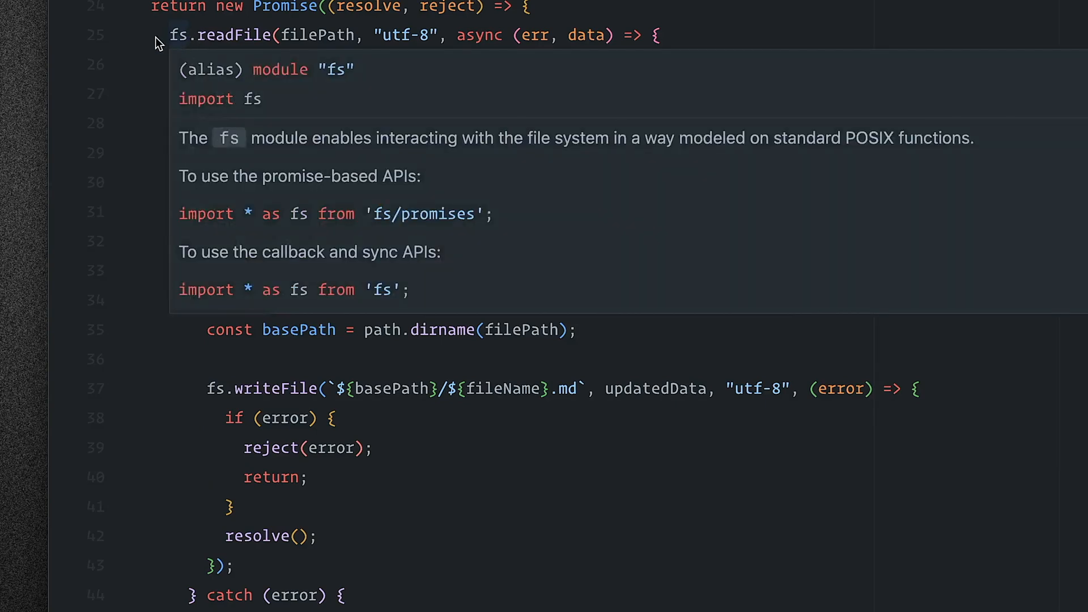
double_click(587, 35)
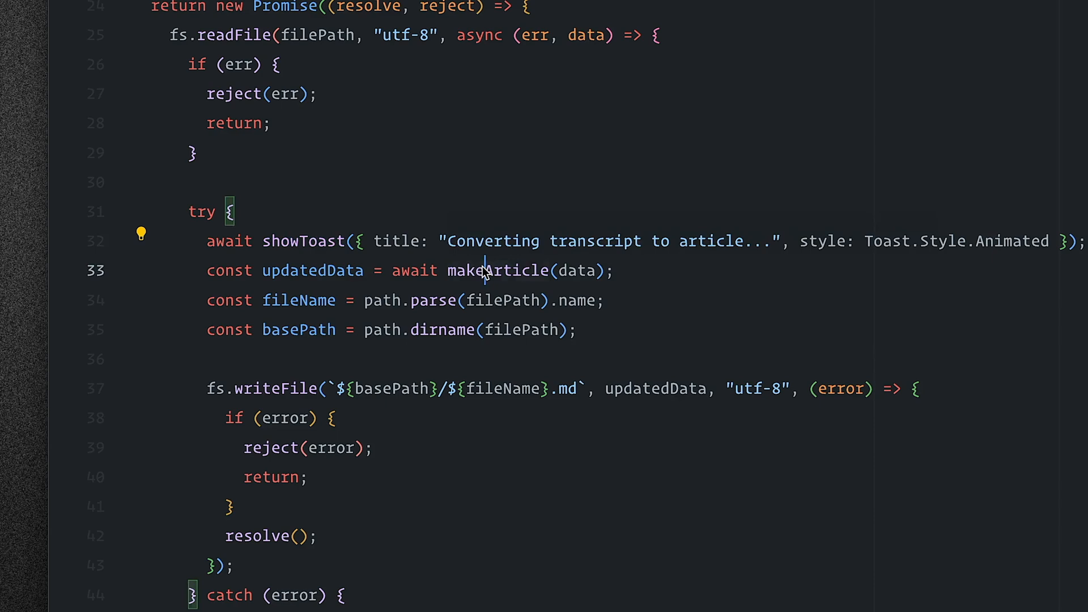
double_click(497, 271)
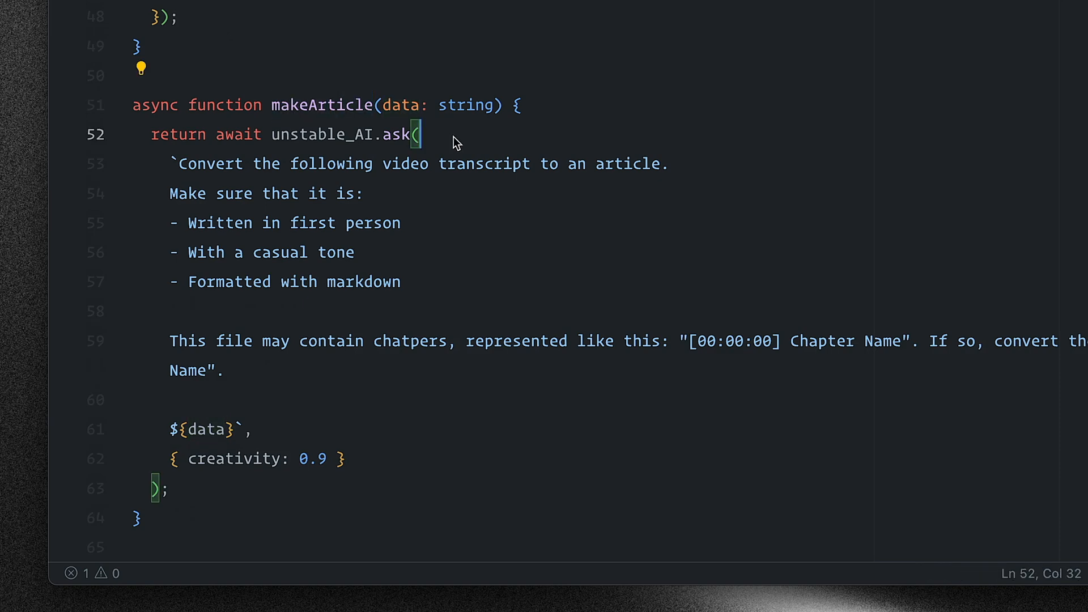
double_click(326, 134)
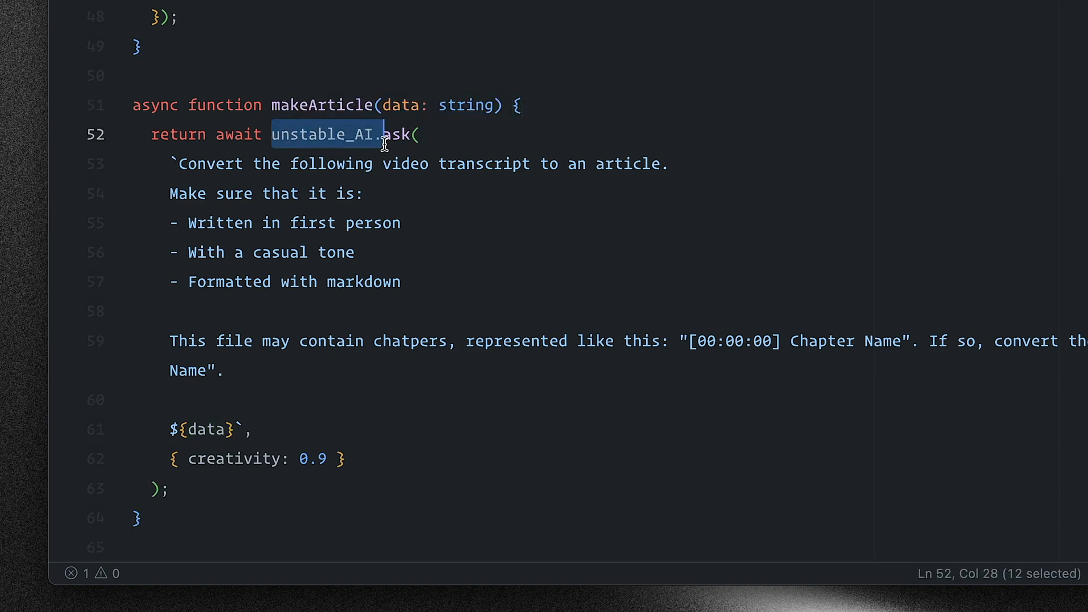
left_click_drag(382, 133, 415, 134)
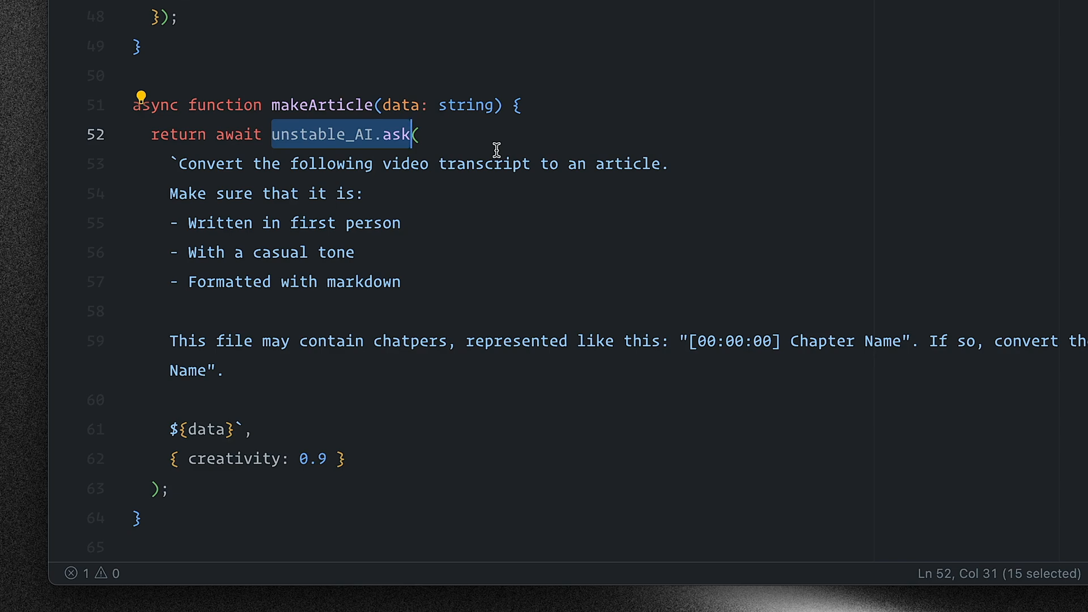
mouse_move(172, 163)
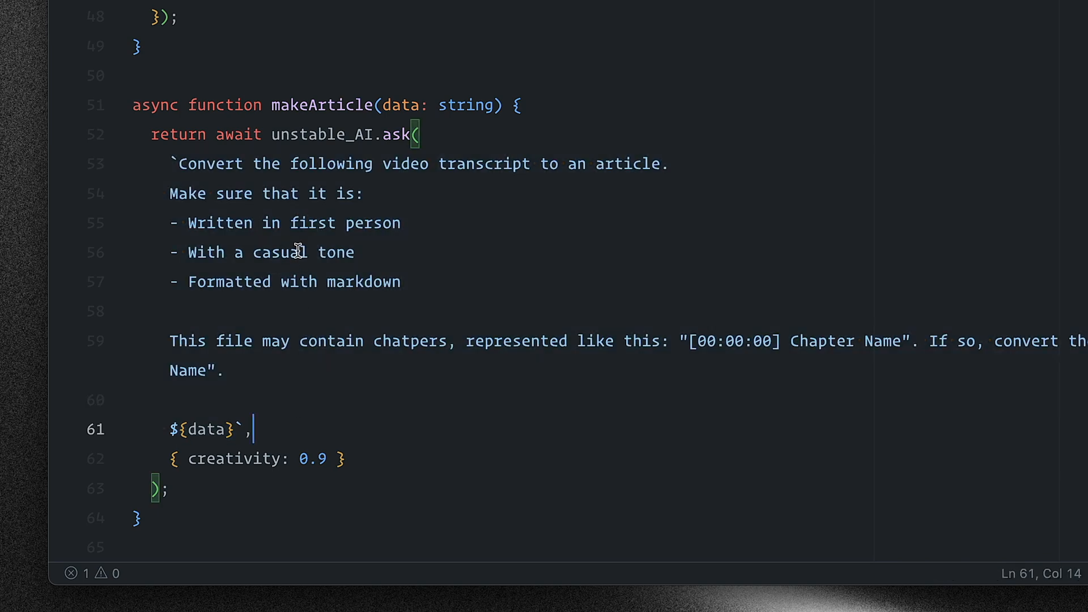
mouse_move(357, 449)
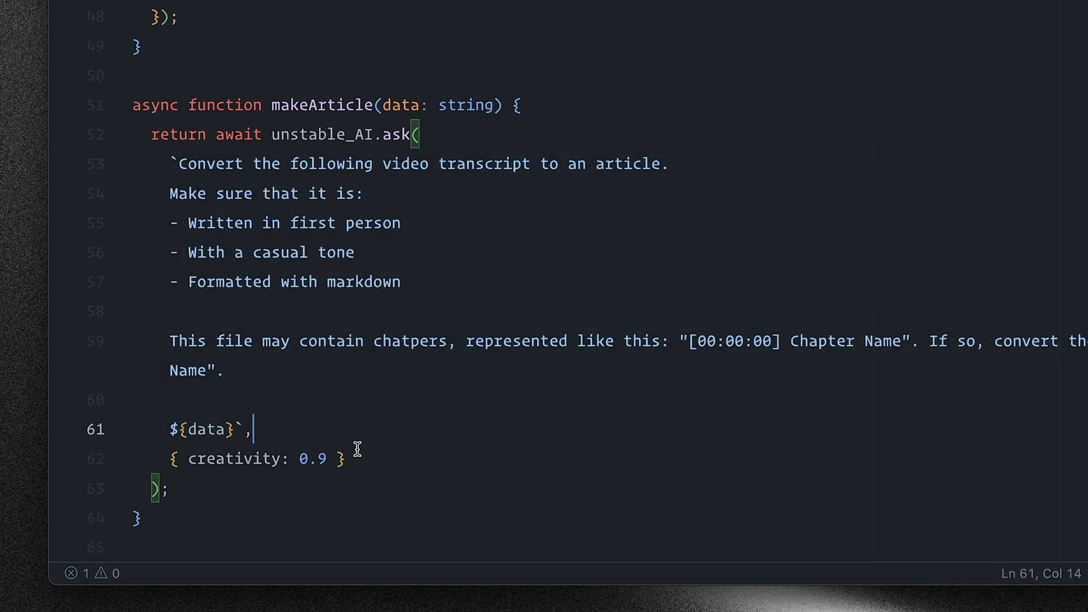
left_click(217, 458)
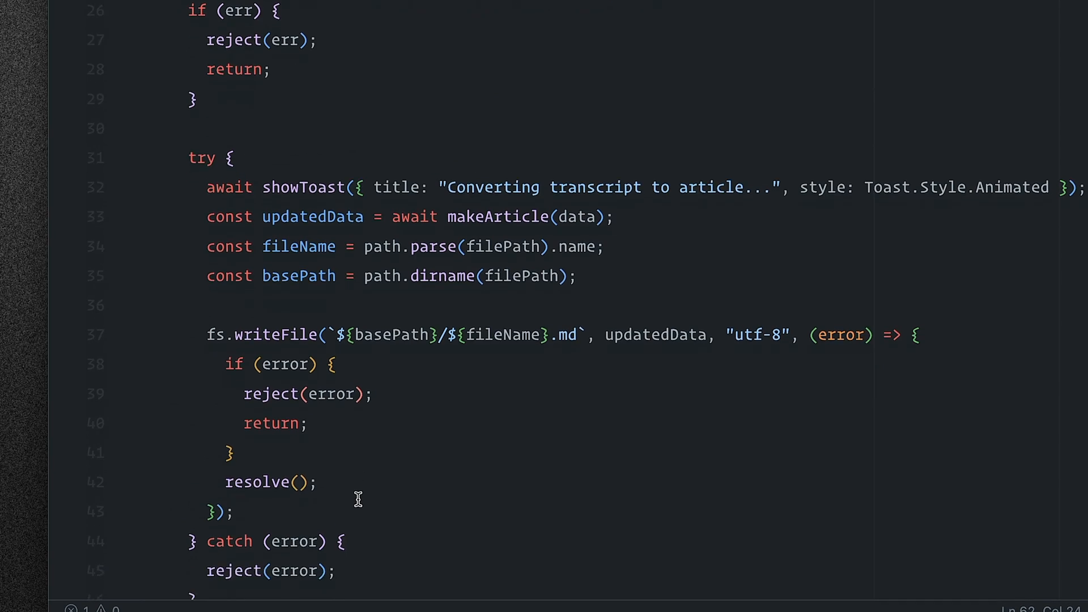
double_click(313, 180)
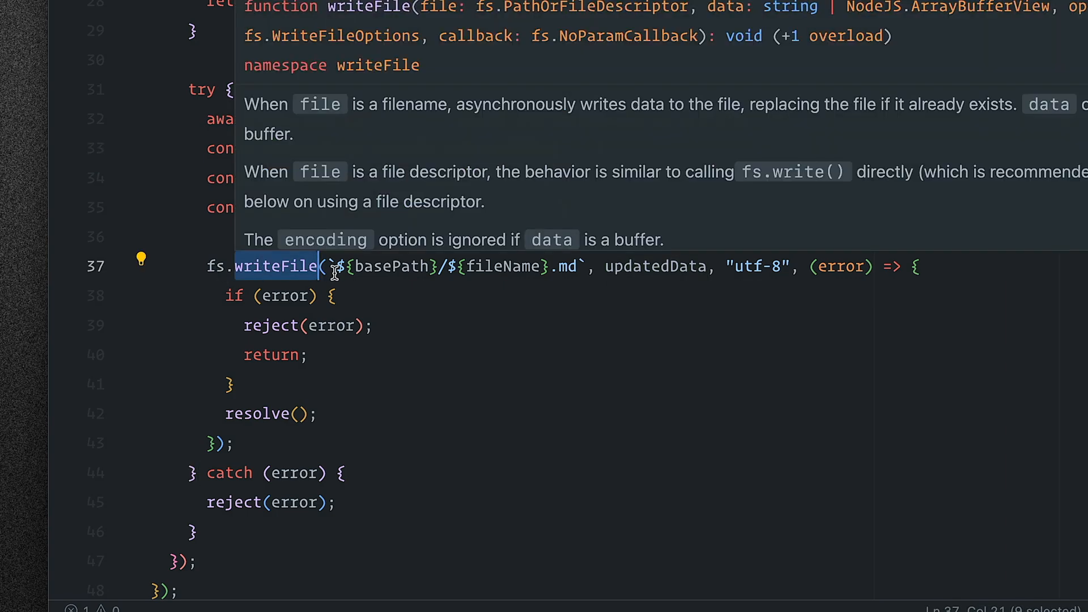
mouse_move(493, 278)
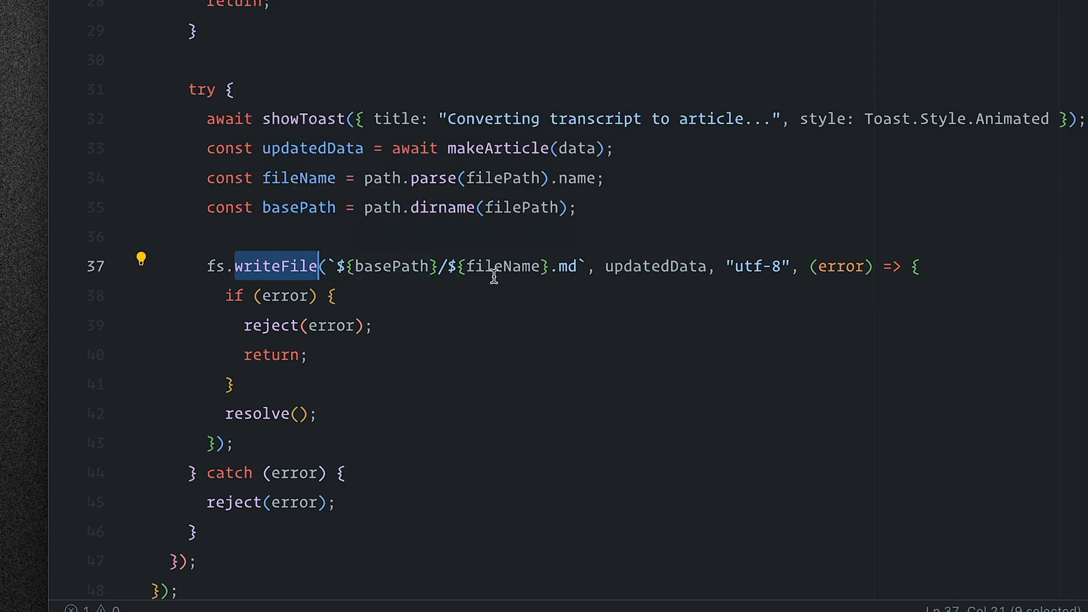
double_click(503, 265)
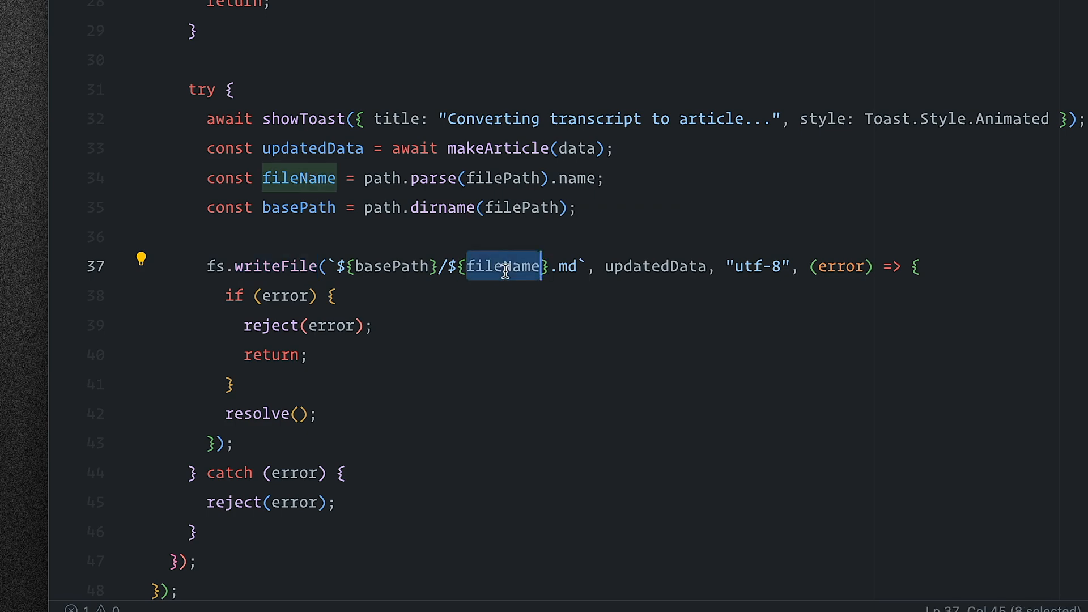